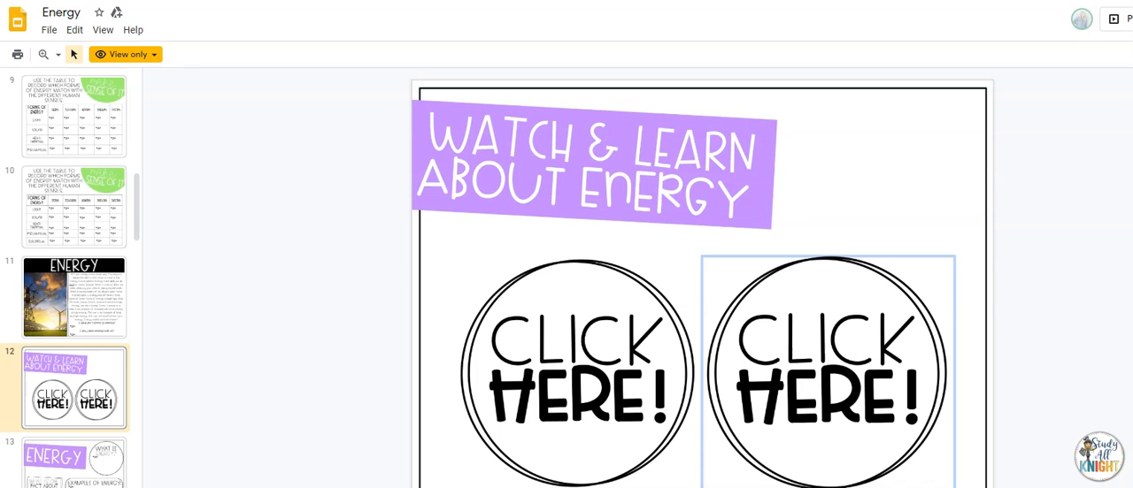
pyautogui.moveTo(279, 186)
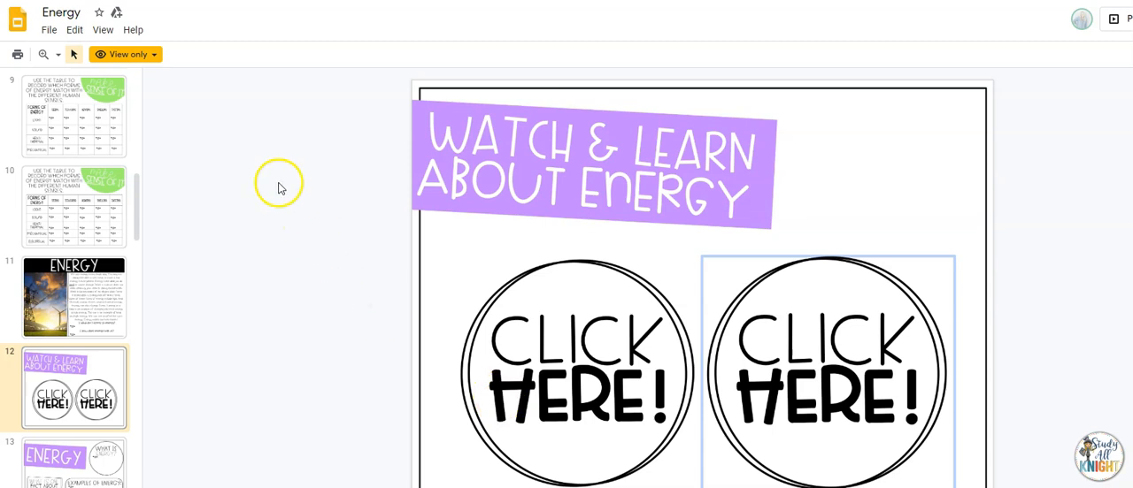
# Download a copy of the view-only Energy deck from the Google Slides File menu.
pyautogui.click(49, 29)
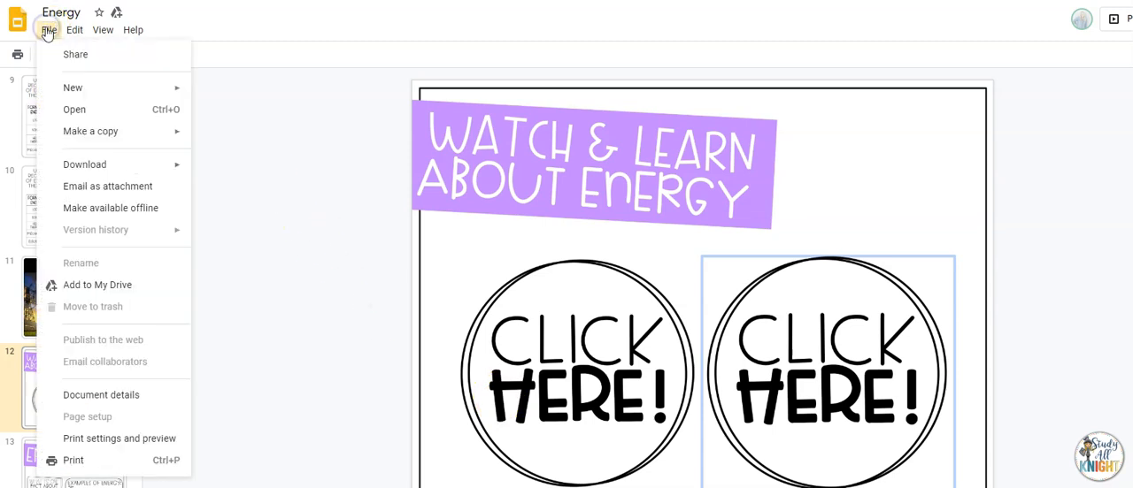
pyautogui.click(84, 165)
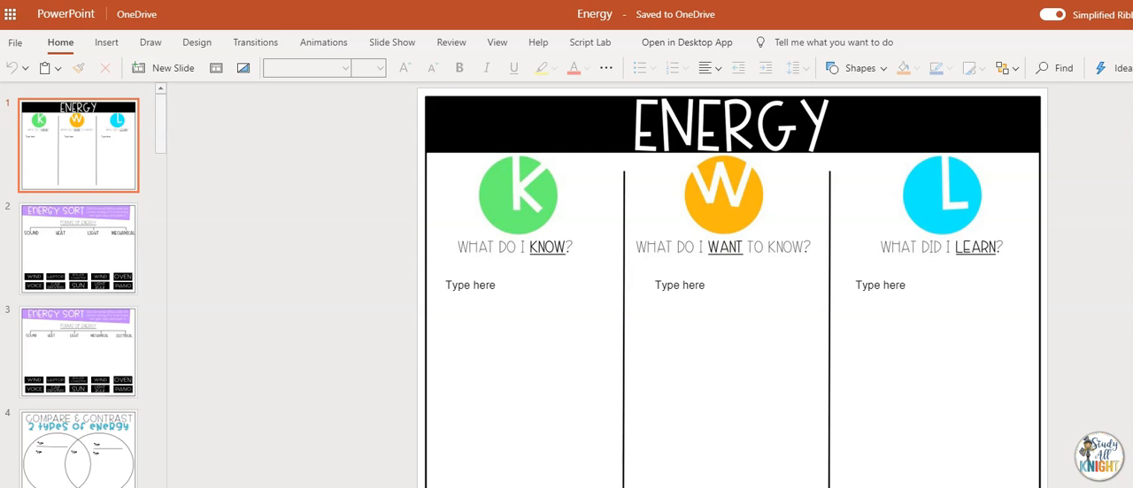
pyautogui.moveTo(687, 42)
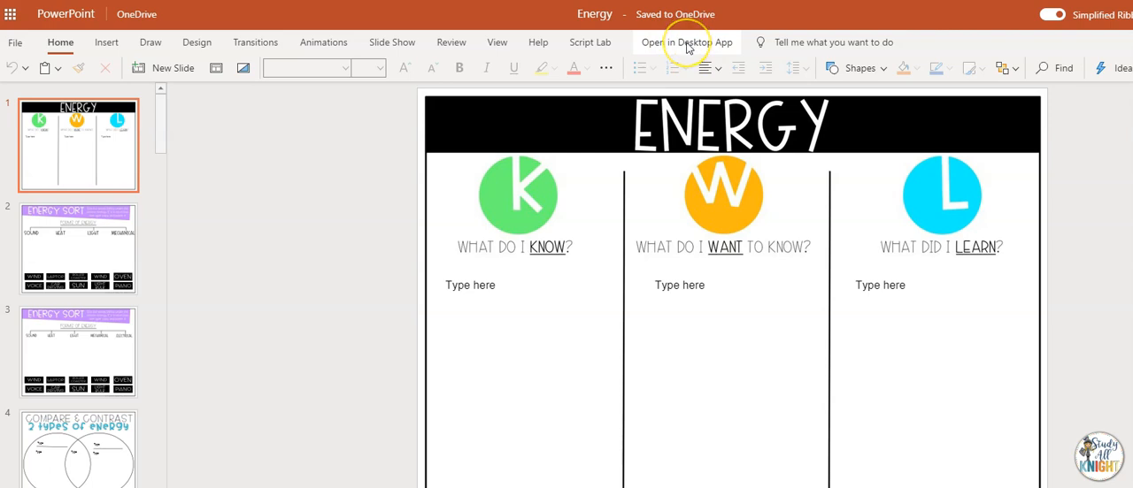
# Launch the Energy deck in desktop PowerPoint, allowing the browser prompt.
pyautogui.click(687, 42)
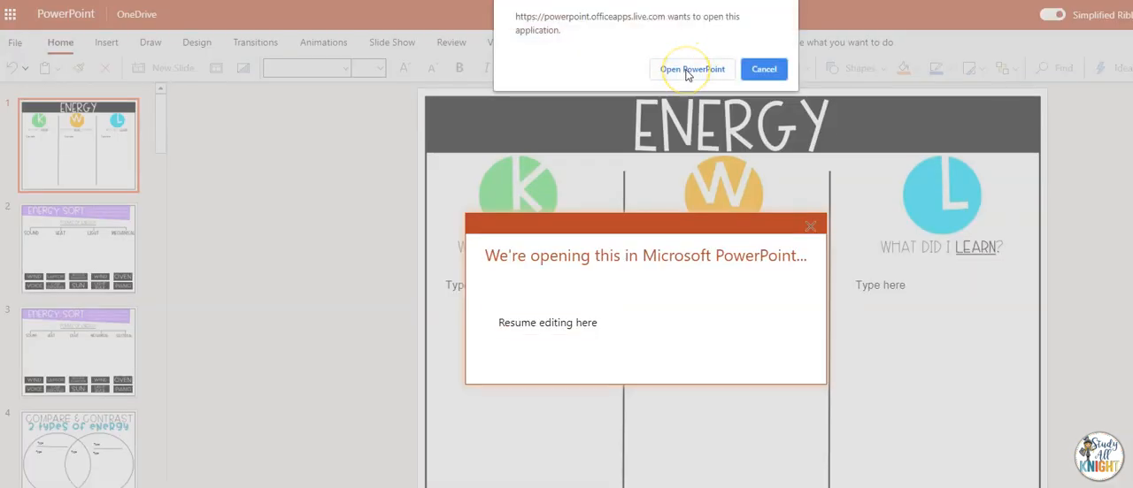
pyautogui.click(692, 69)
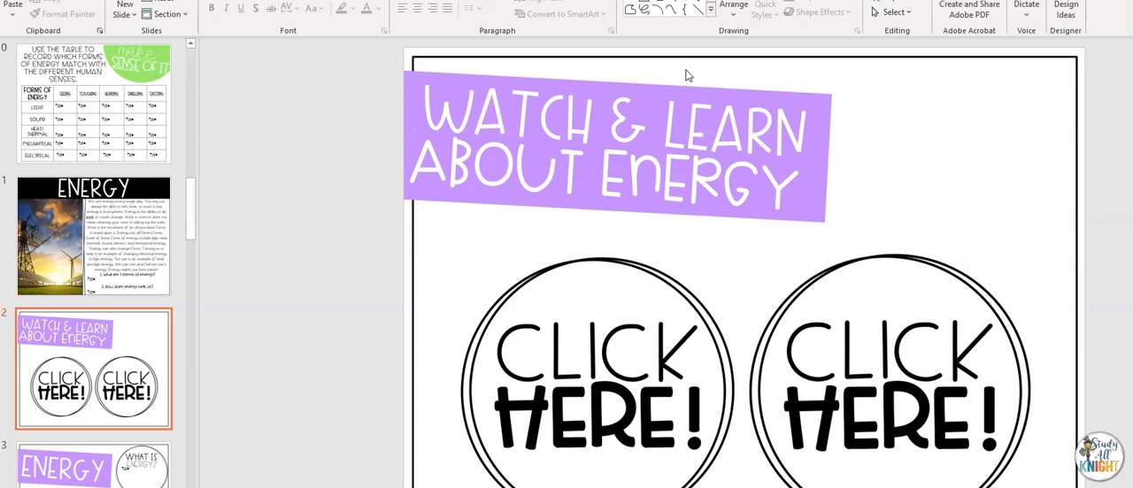
pyautogui.moveTo(592, 423)
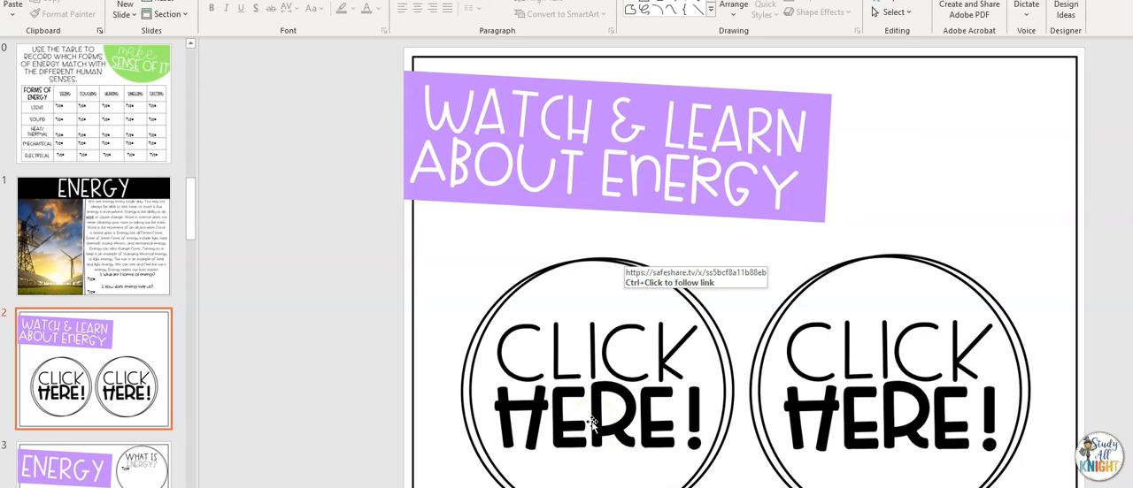
pyautogui.moveTo(668, 222)
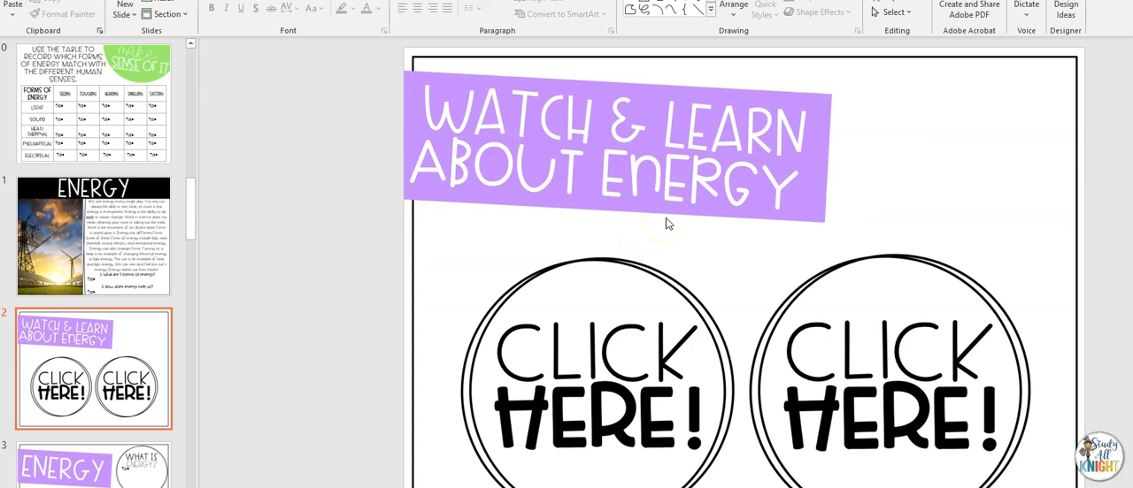
pyautogui.moveTo(223, 197)
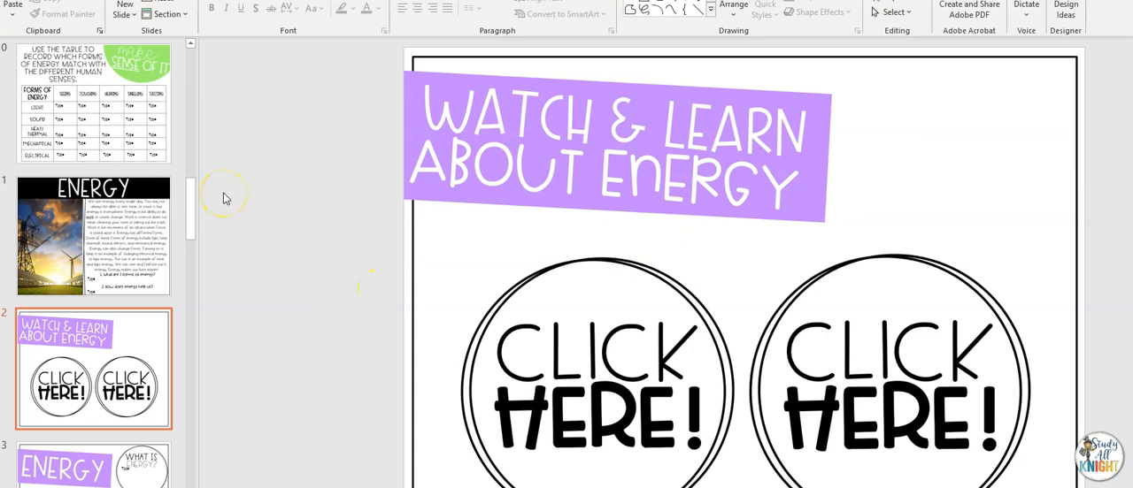
pyautogui.moveTo(520, 301)
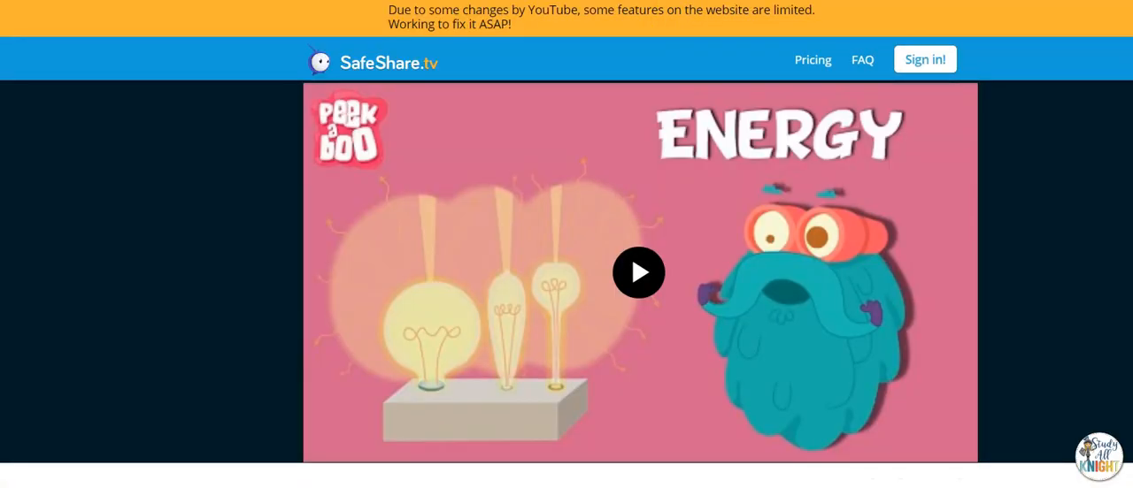
# Play the Energy video on the SafeShare page opened from the Click Here link.
pyautogui.click(638, 273)
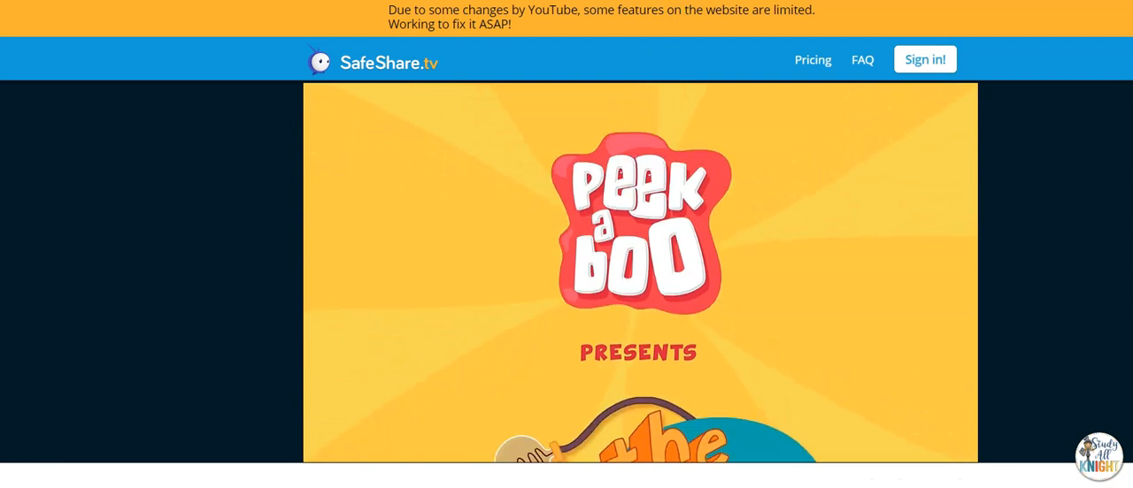
pyautogui.click(638, 271)
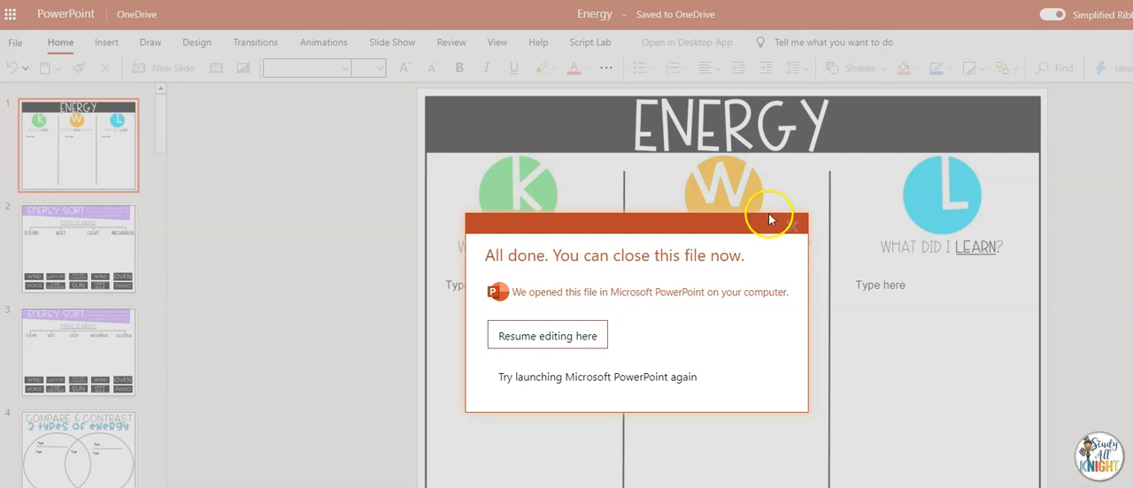
pyautogui.moveTo(791, 227)
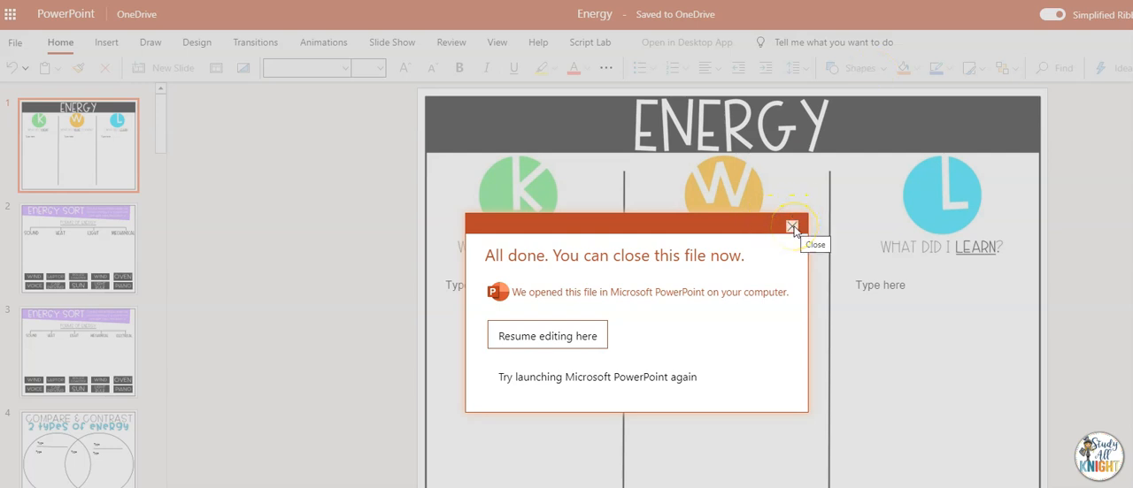